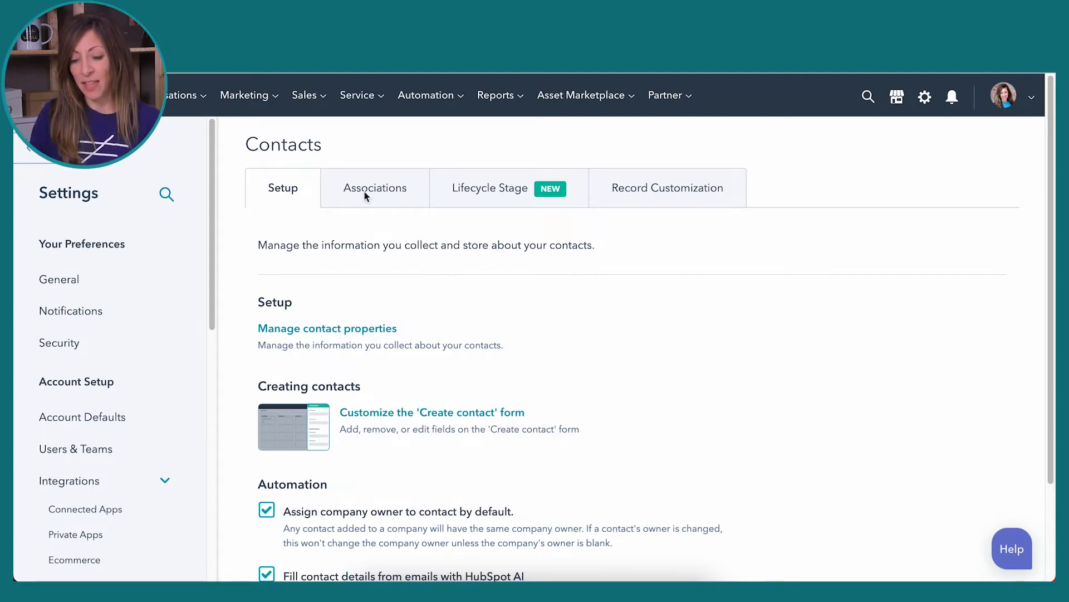
{"action": "mouse_move", "coordinate": [925, 102]}
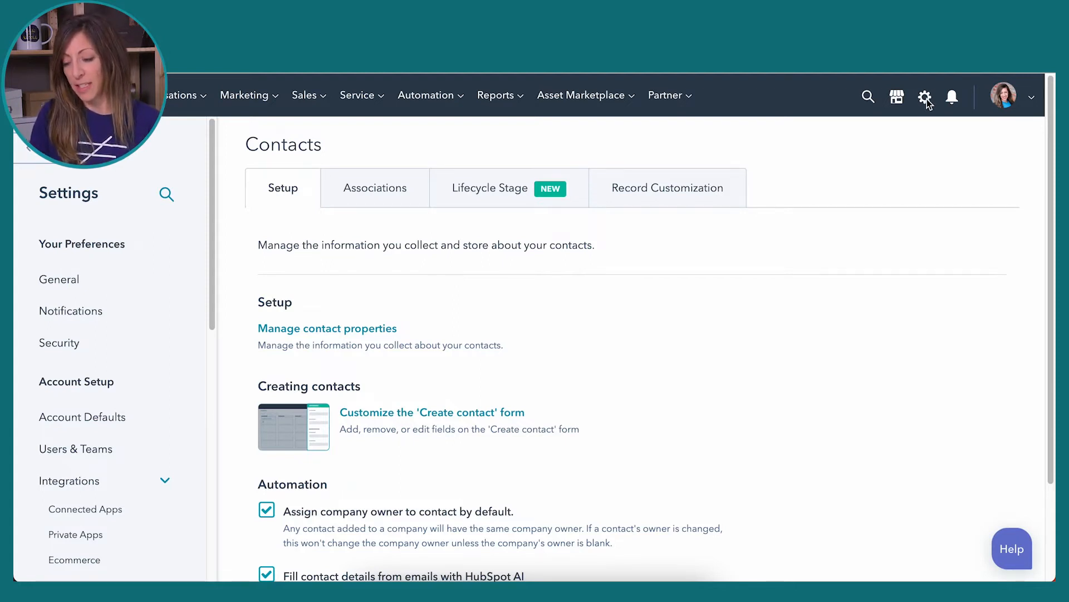
- Open the Contacts Lifecycle Stage tab and scroll down to the stage table with usage counts
{"action": "scroll", "scroll_direction": "down", "scroll_amount": 3}
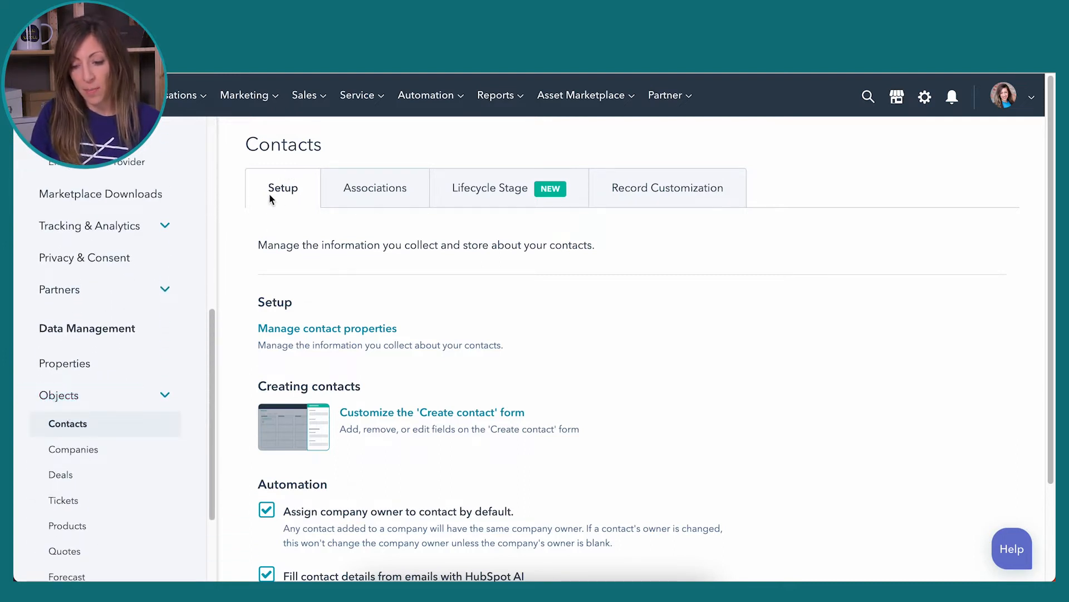
{"action": "mouse_move", "coordinate": [521, 196]}
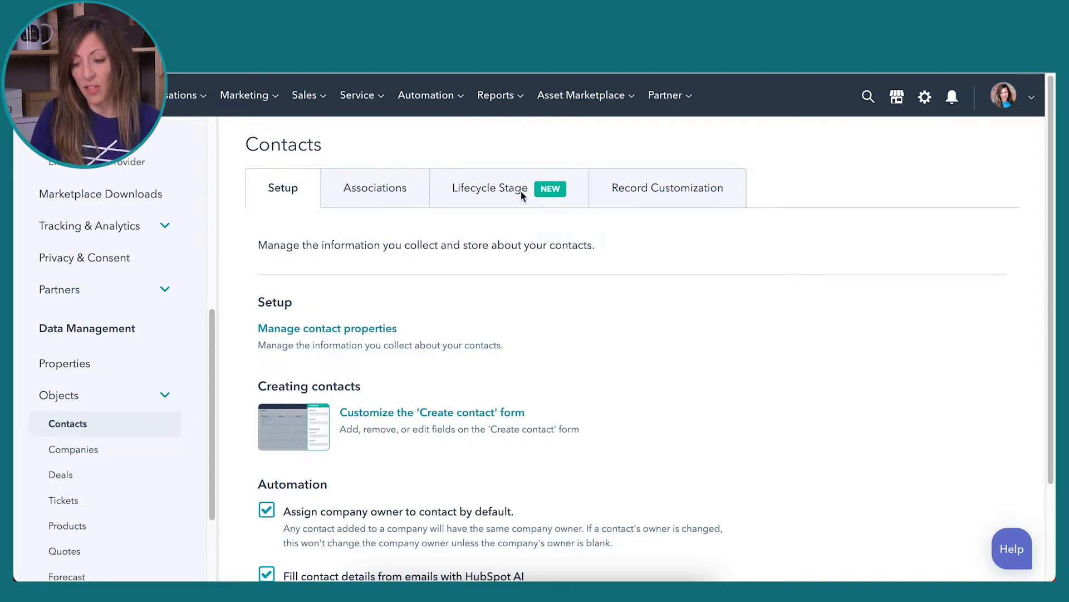
{"action": "left_click", "coordinate": [489, 188]}
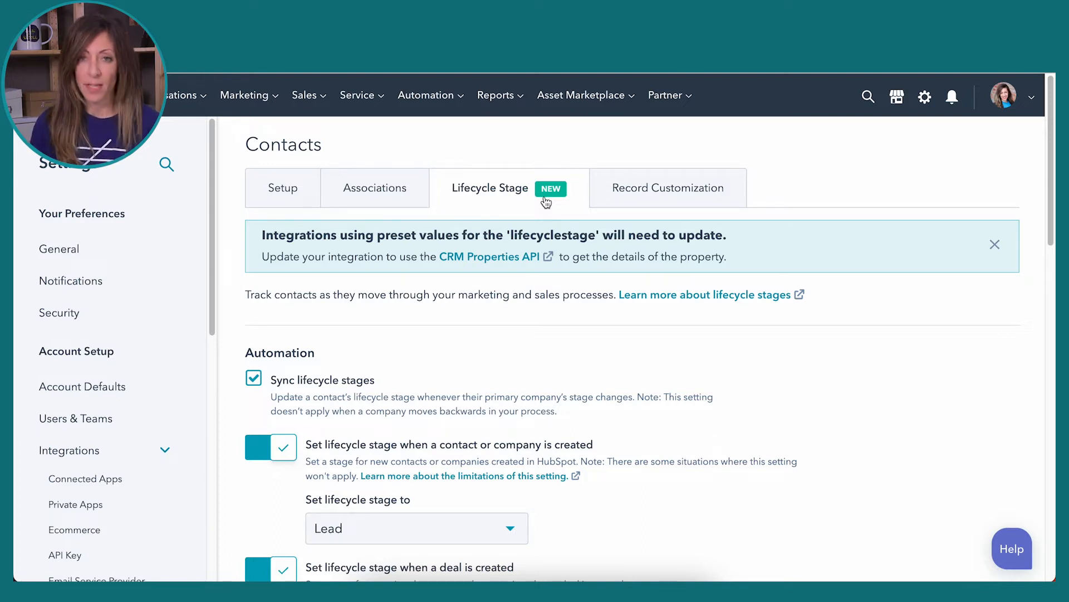
{"action": "mouse_move", "coordinate": [692, 381]}
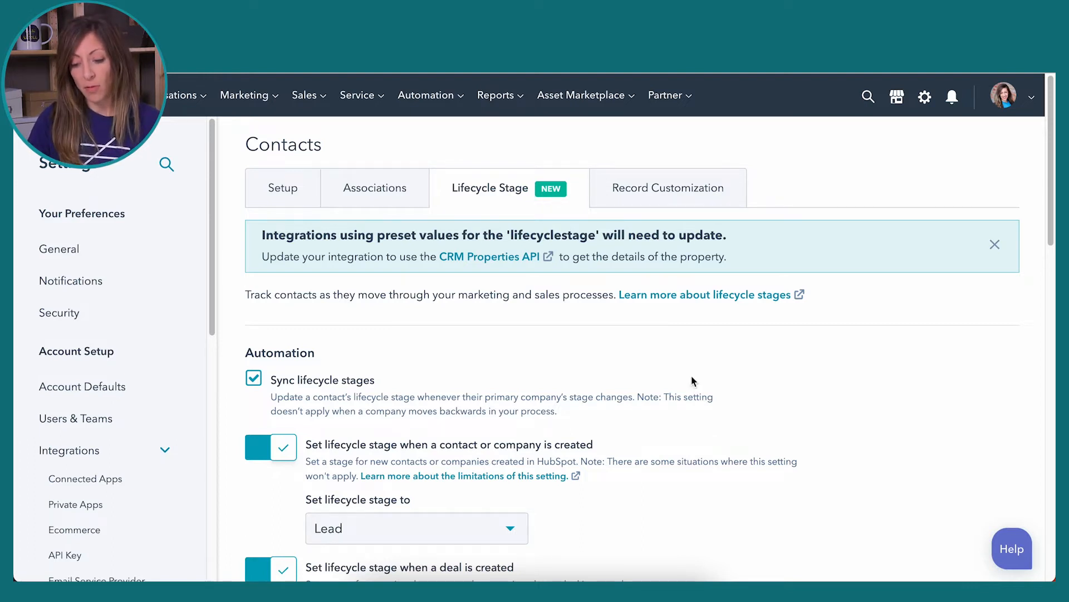
{"action": "scroll", "scroll_direction": "down", "scroll_amount": 3}
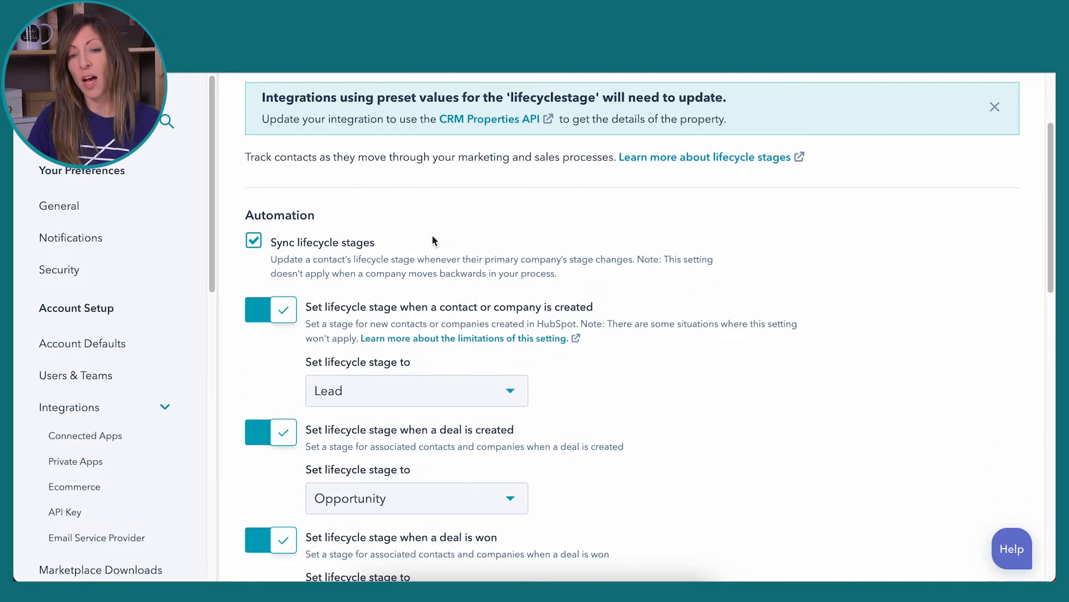
{"action": "mouse_move", "coordinate": [463, 334]}
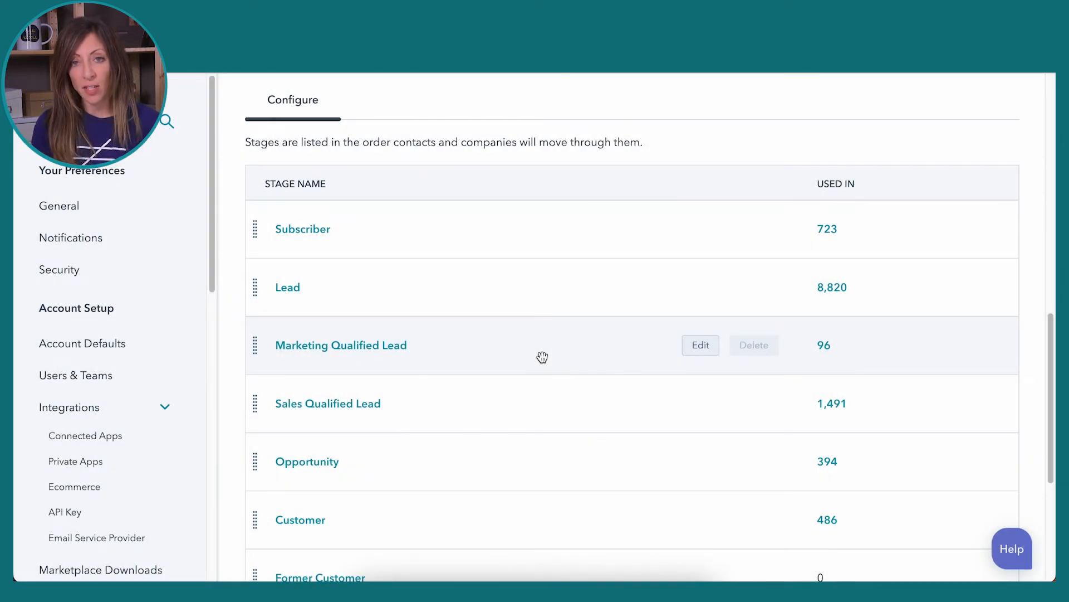
{"action": "mouse_move", "coordinate": [823, 258]}
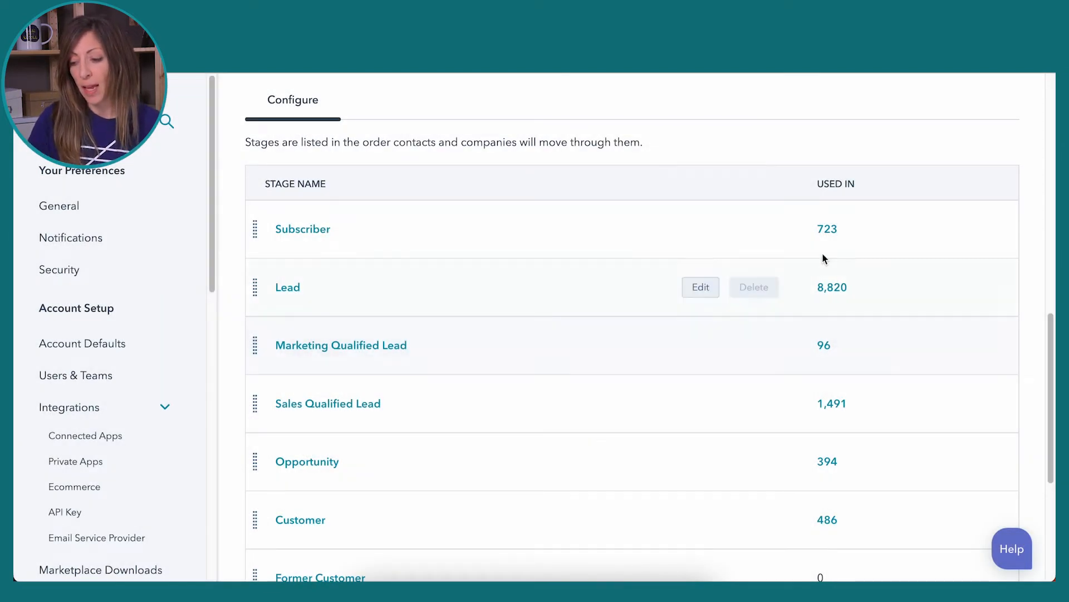
{"action": "mouse_move", "coordinate": [827, 230]}
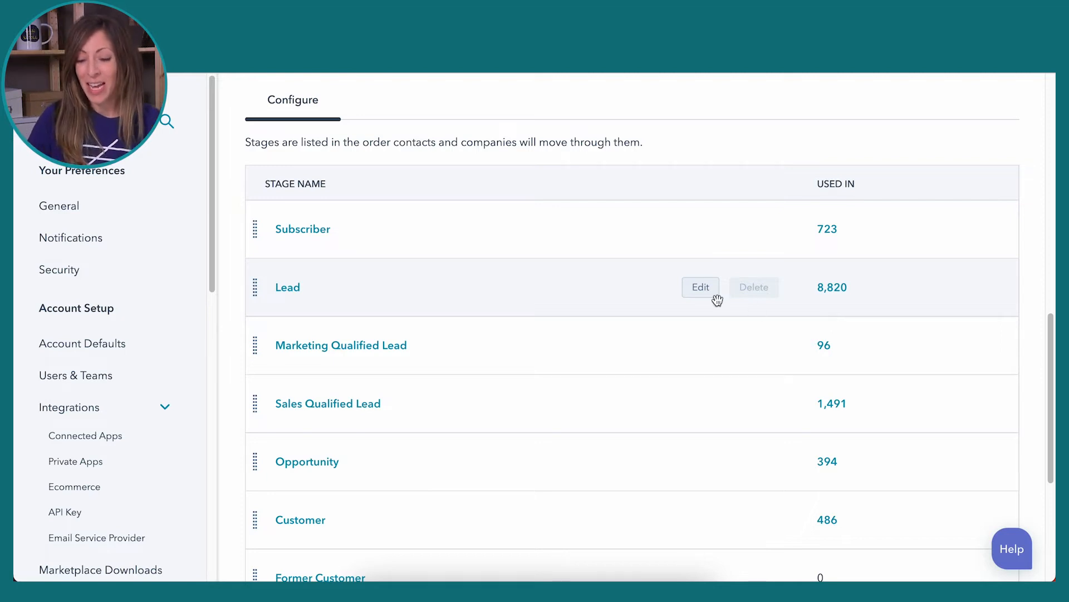
{"action": "scroll", "scroll_direction": "down", "scroll_amount": 3}
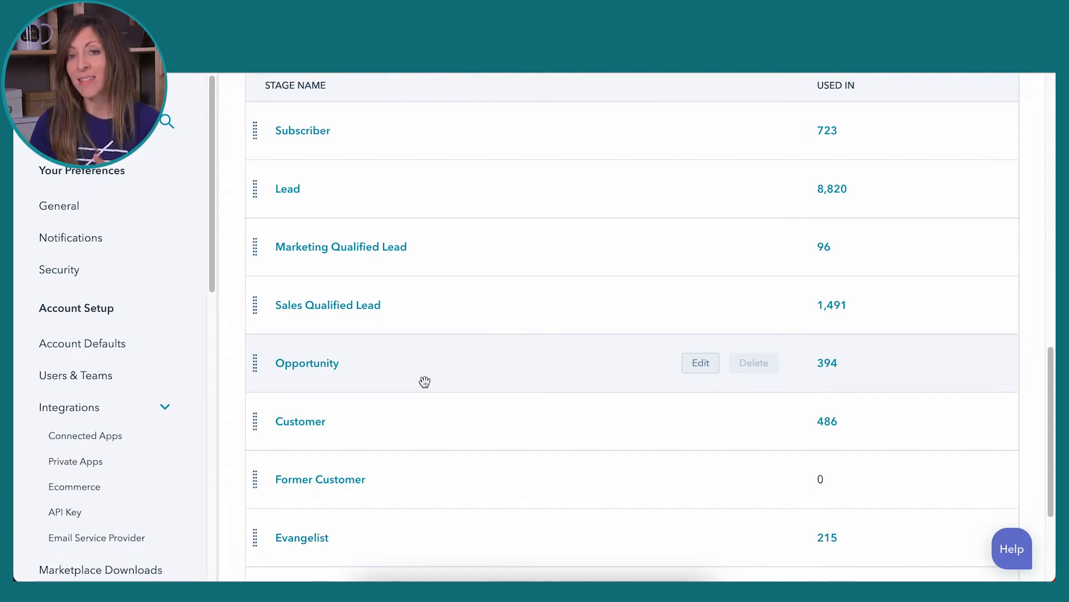
{"action": "mouse_move", "coordinate": [319, 479]}
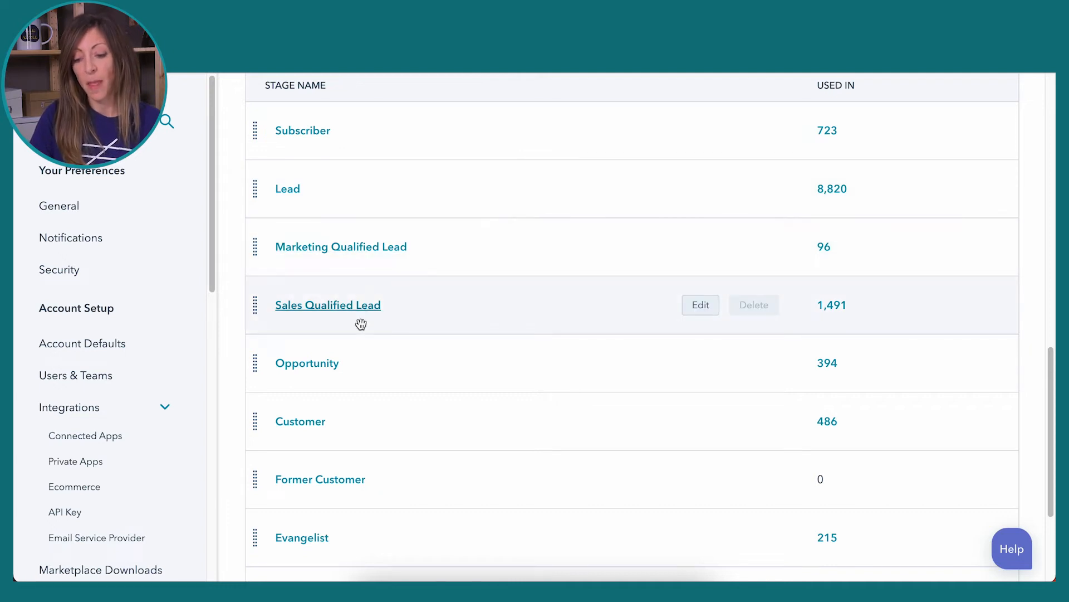
{"action": "scroll", "scroll_direction": "down", "scroll_amount": 3}
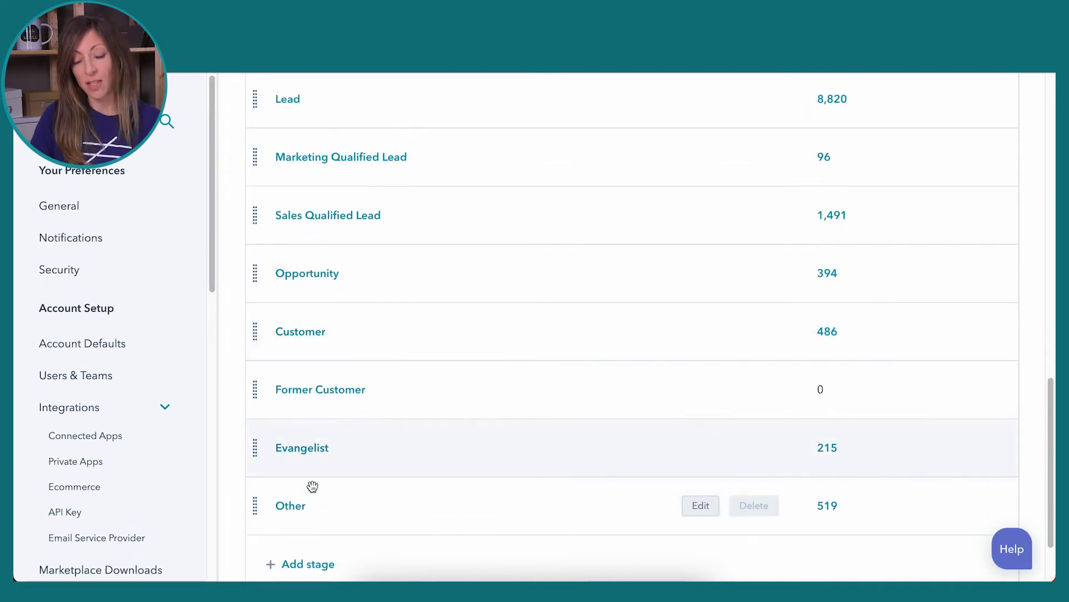
{"action": "mouse_move", "coordinate": [289, 504]}
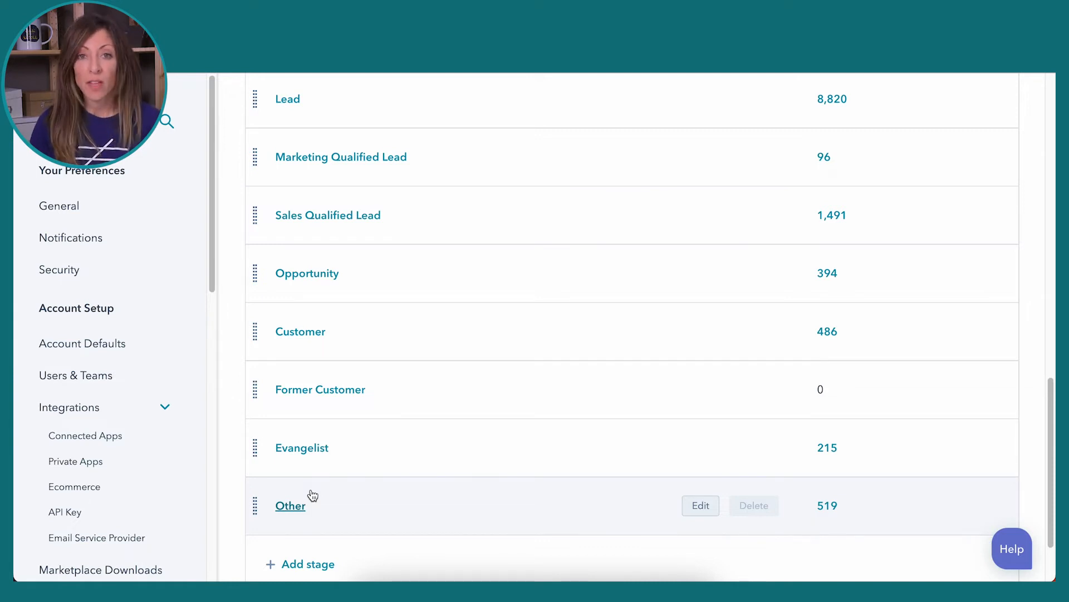
{"action": "scroll", "scroll_direction": "up", "scroll_amount": 3}
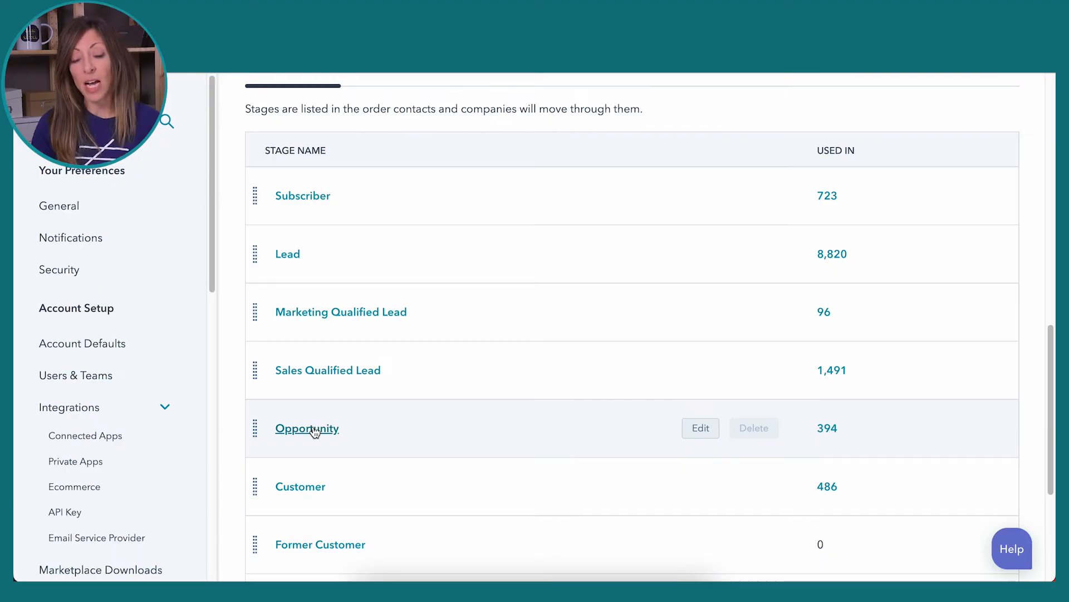
{"action": "scroll", "scroll_direction": "down", "scroll_amount": 3}
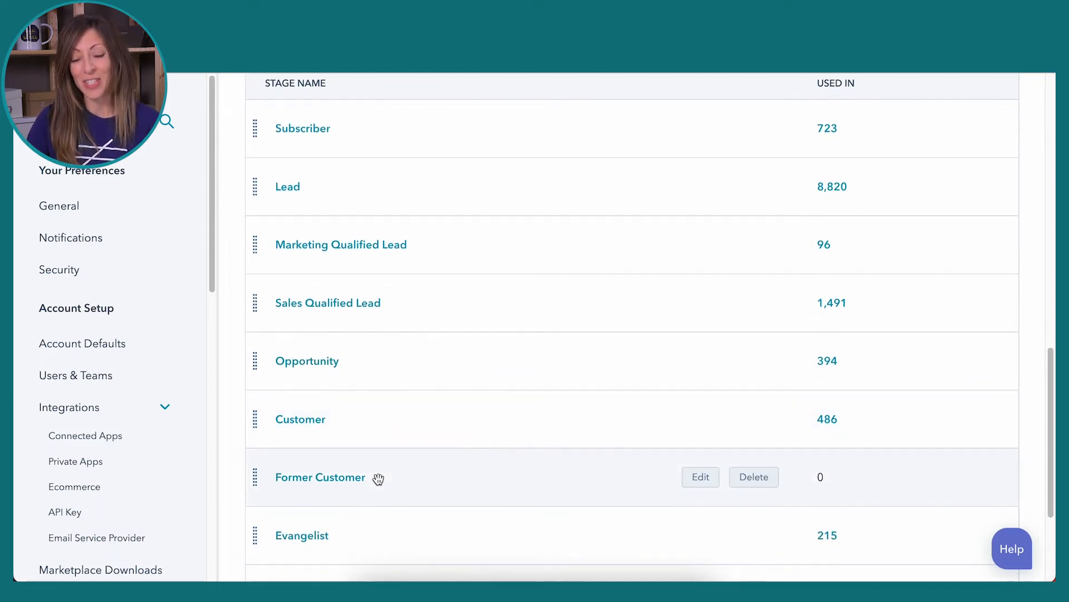
{"action": "scroll", "scroll_direction": "down", "scroll_amount": 3}
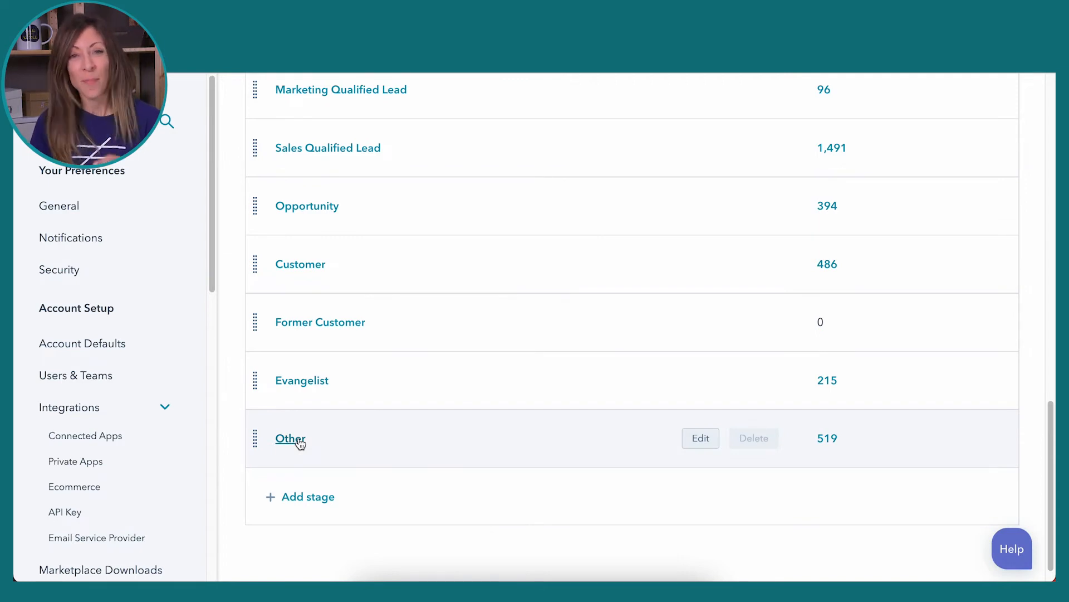
{"action": "mouse_move", "coordinate": [725, 445]}
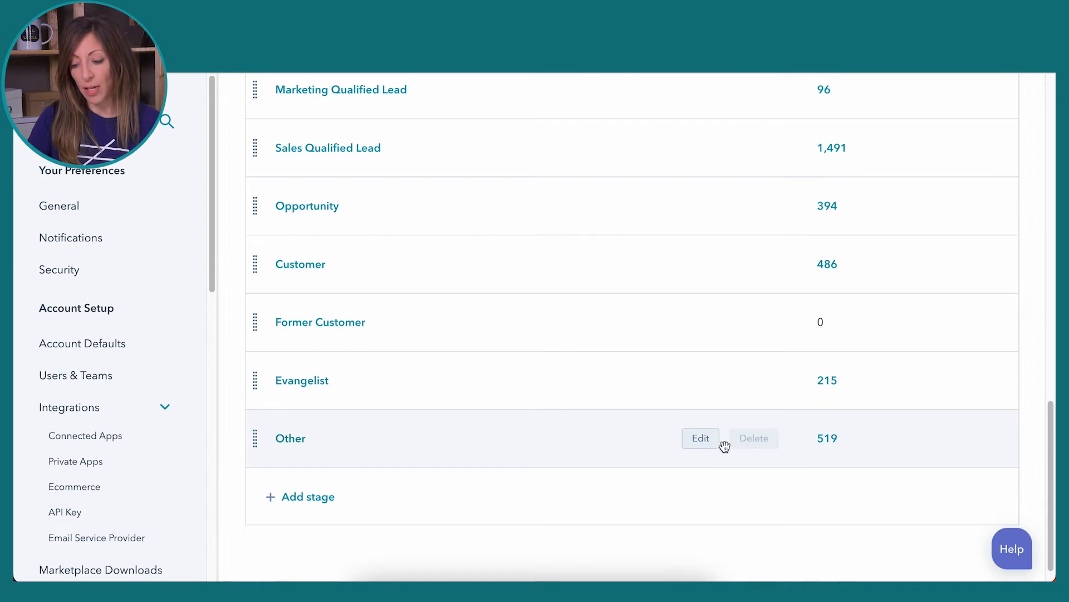
{"action": "left_click", "coordinate": [700, 437]}
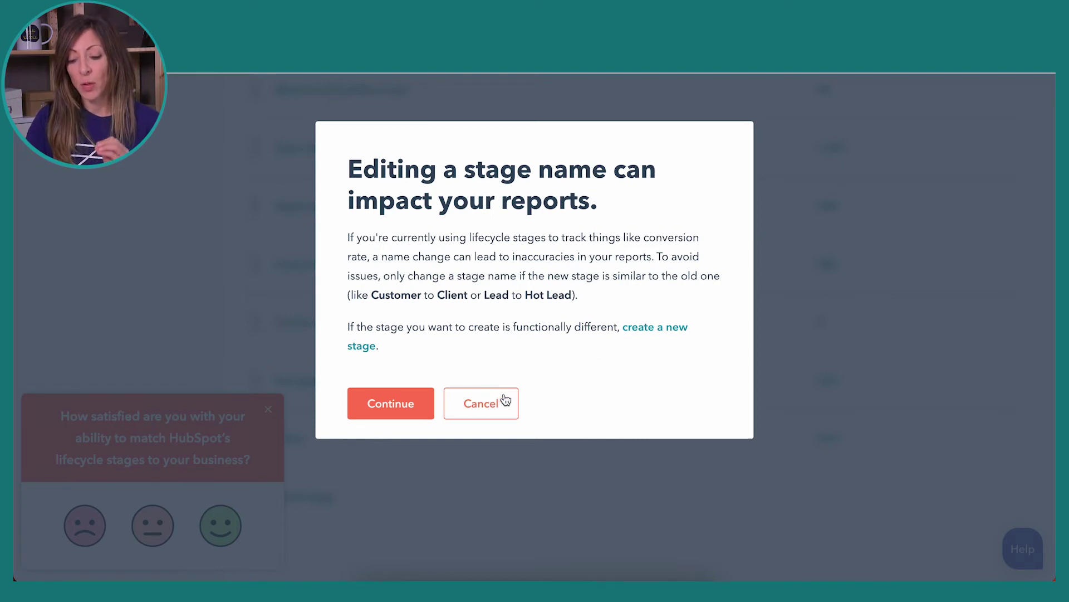
{"action": "left_click", "coordinate": [481, 404]}
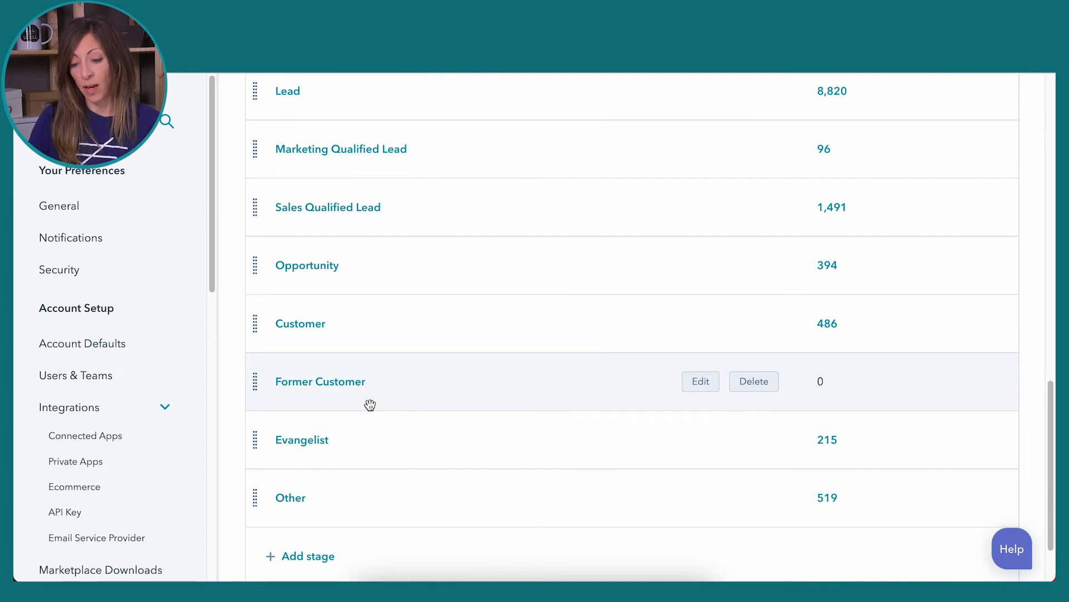
{"action": "mouse_move", "coordinate": [309, 398]}
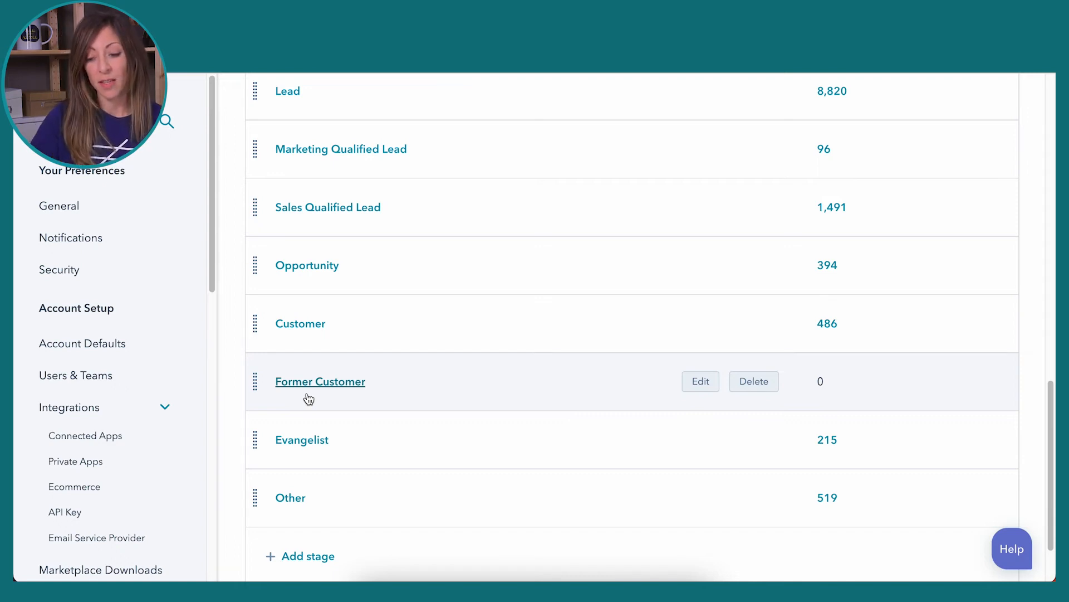
{"action": "mouse_move", "coordinate": [301, 439]}
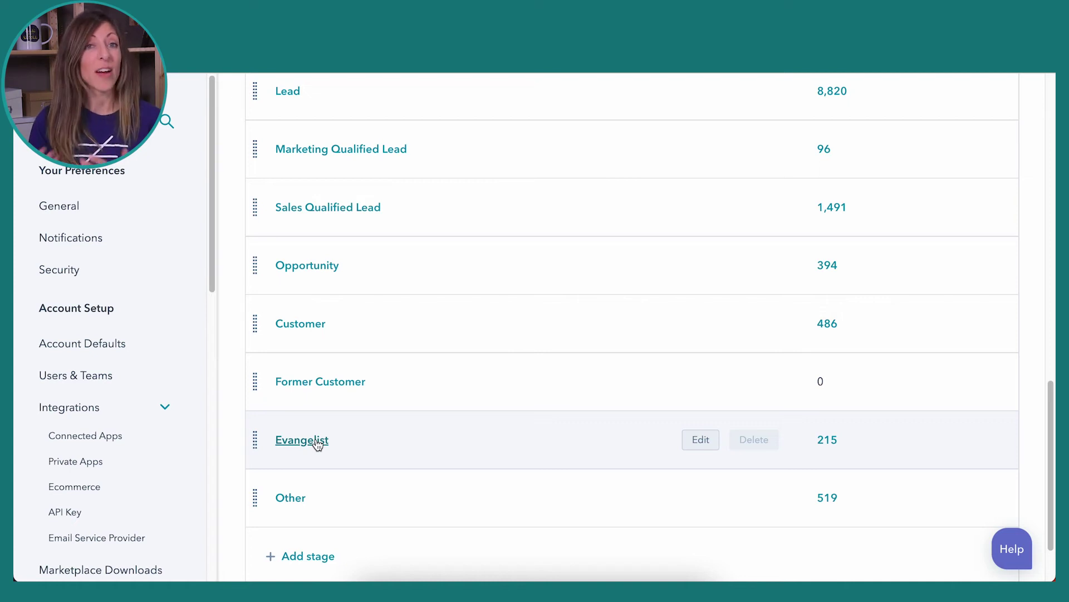
{"action": "mouse_move", "coordinate": [388, 355]}
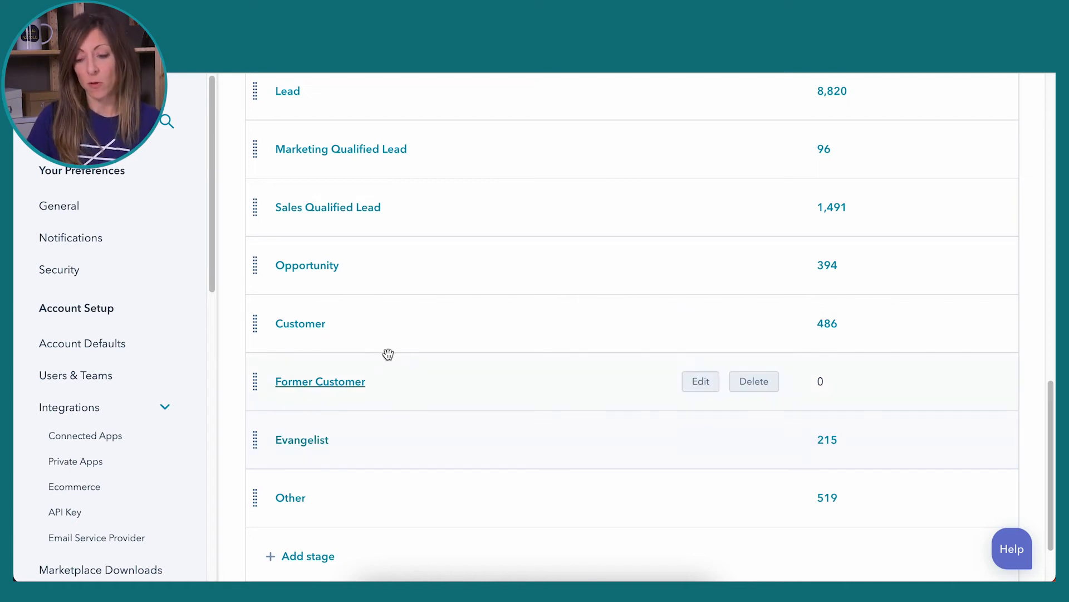
{"action": "scroll", "scroll_direction": "up", "scroll_amount": 3}
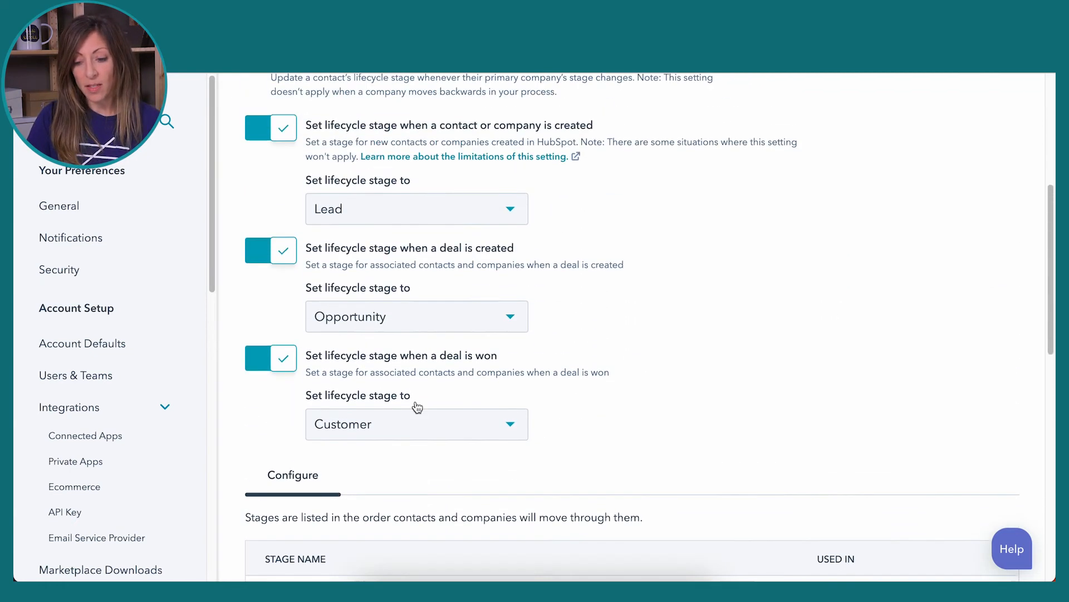
{"action": "scroll", "scroll_direction": "up", "scroll_amount": 3}
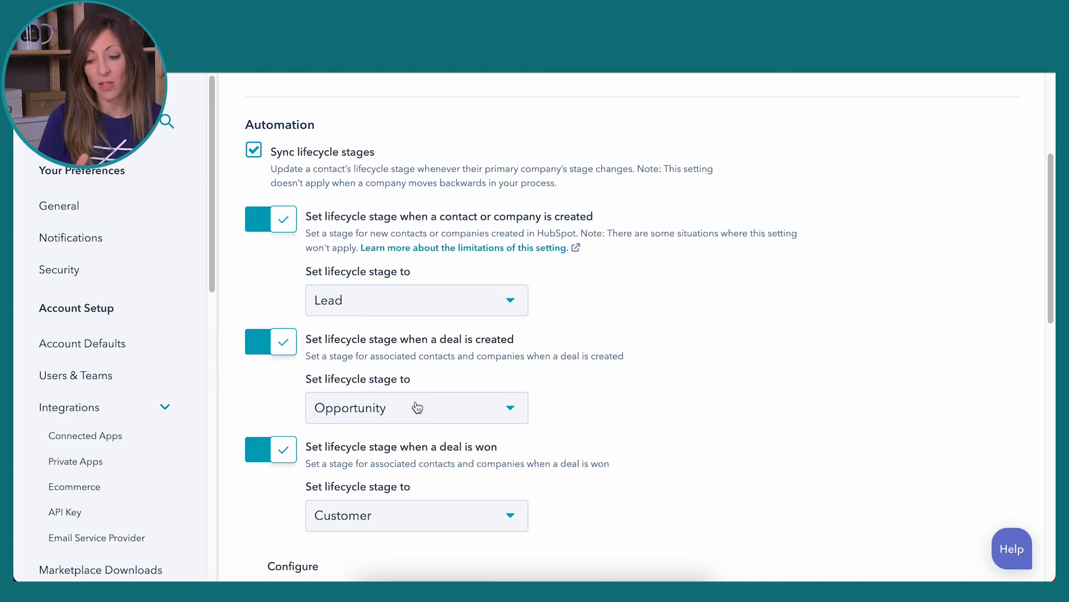
{"action": "mouse_move", "coordinate": [455, 513]}
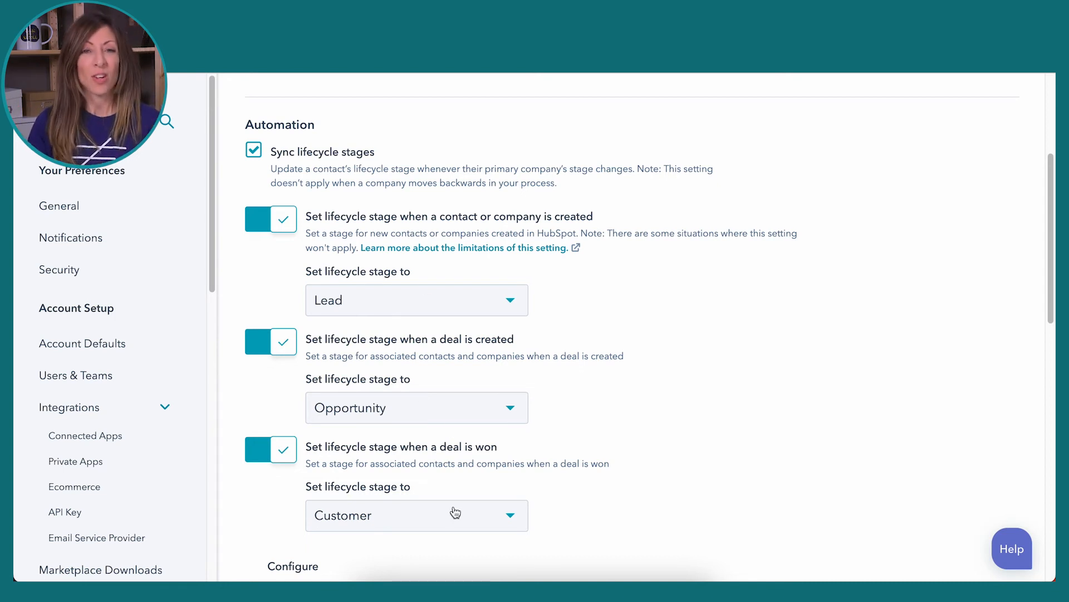